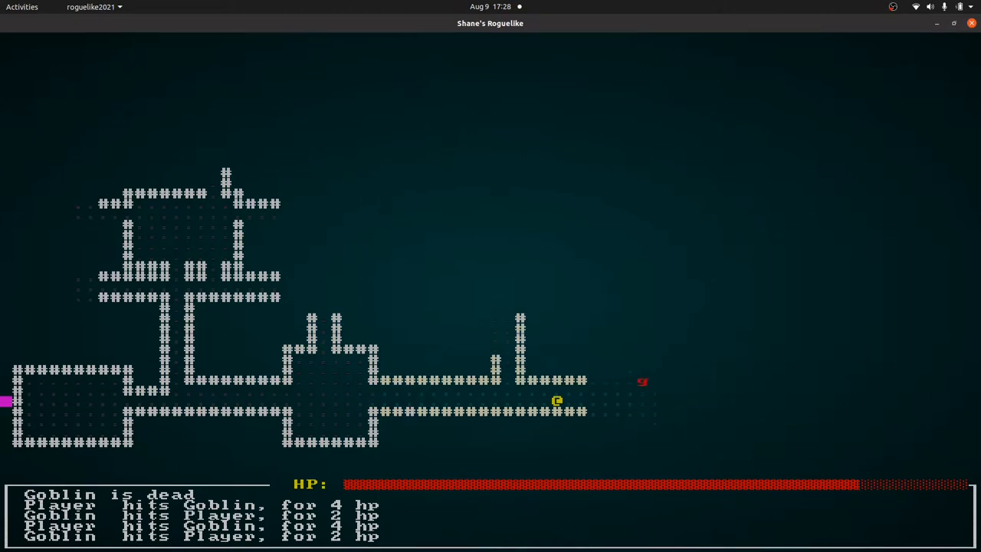
Advance along the corridor past the goblin and orc and step onto the purple V Vampire Shield
key(i)
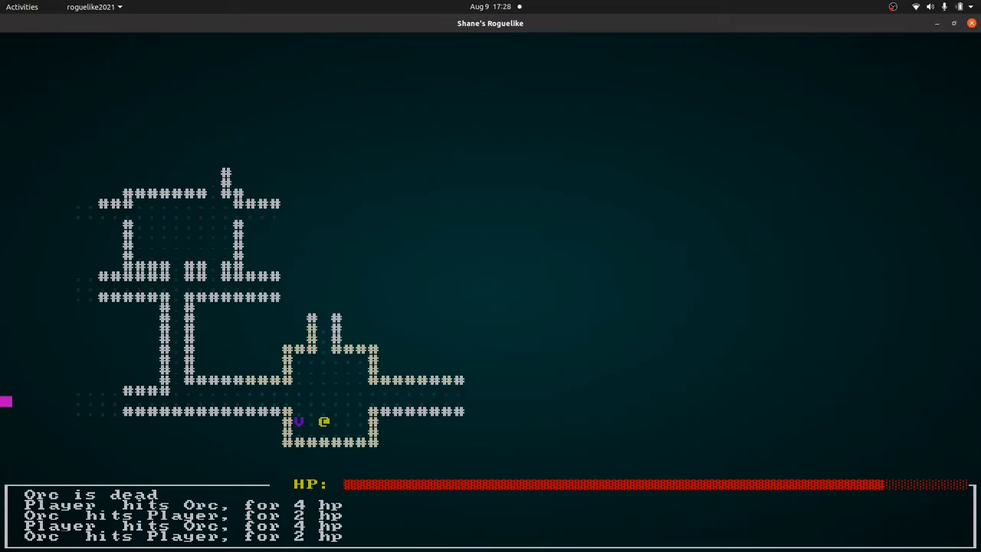
key(Left)
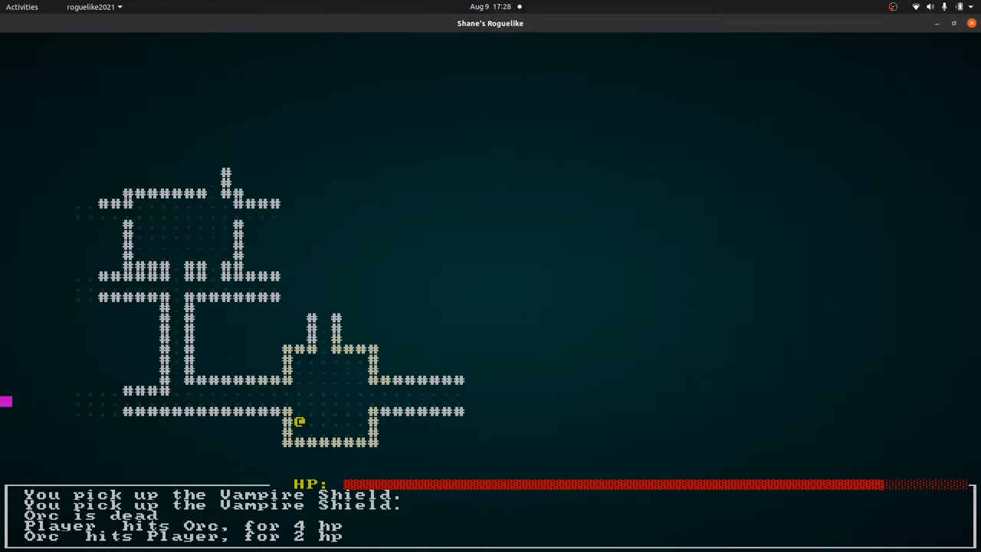
key(i)
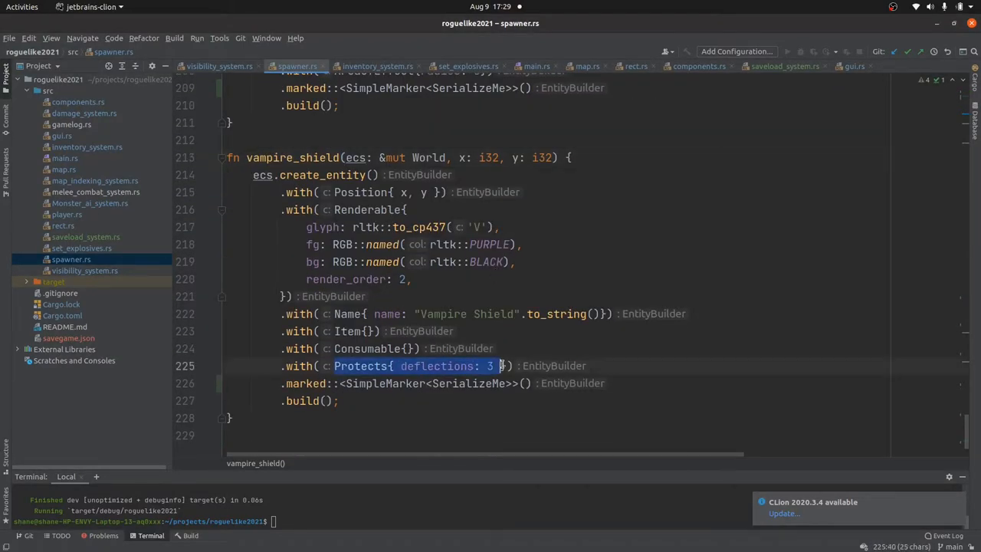
Review the Protects component in components.rs, then the deflects item-use logic in inventory_system.rs
click(699, 66)
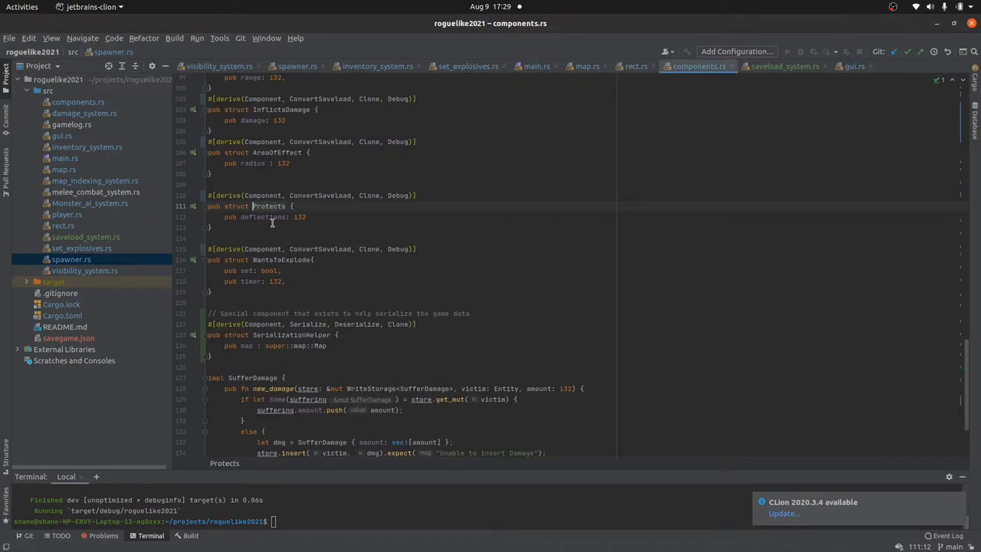
click(377, 66)
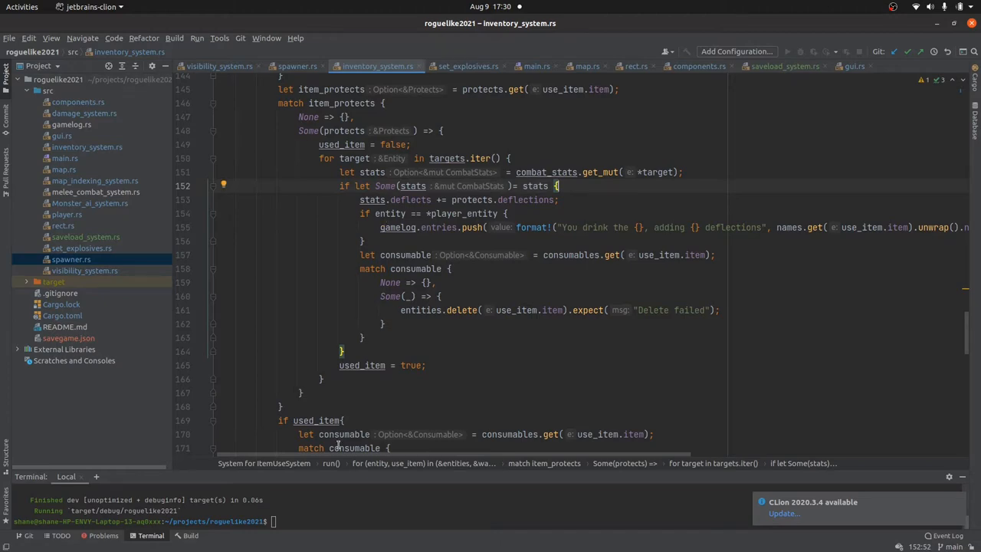
scroll(left, 3)
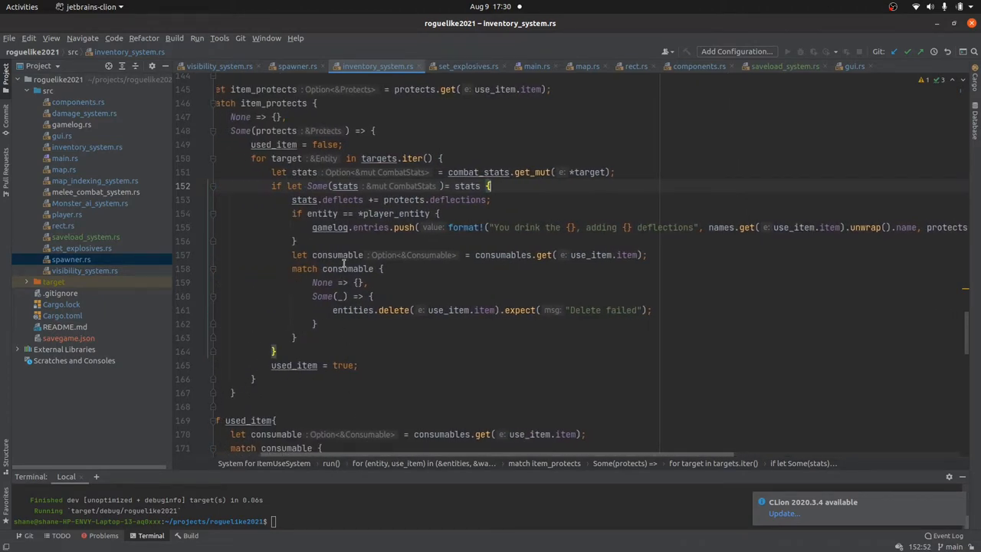
scroll(down, 3)
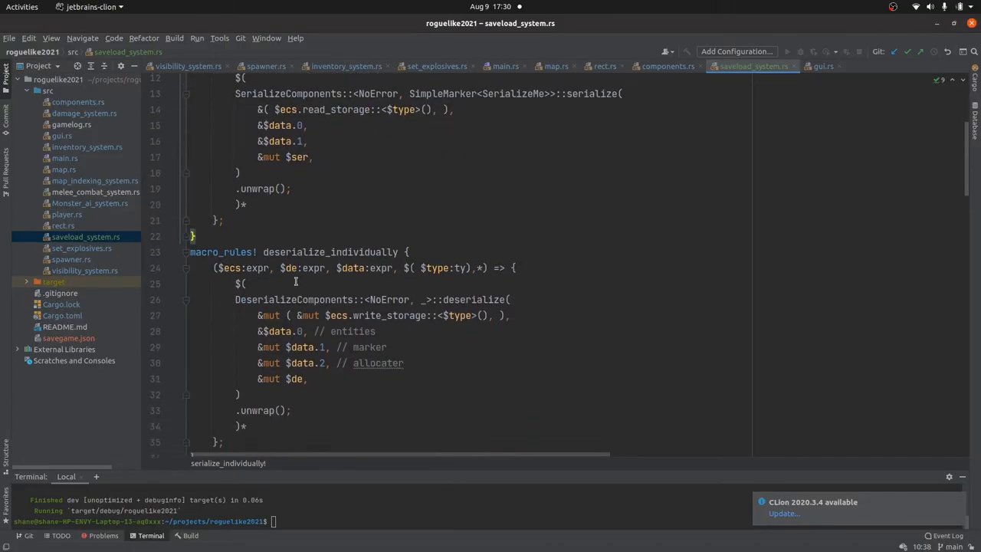
Scroll saveload_system.rs through the serialize macros, save_game and load_game component lists
scroll(down, 3)
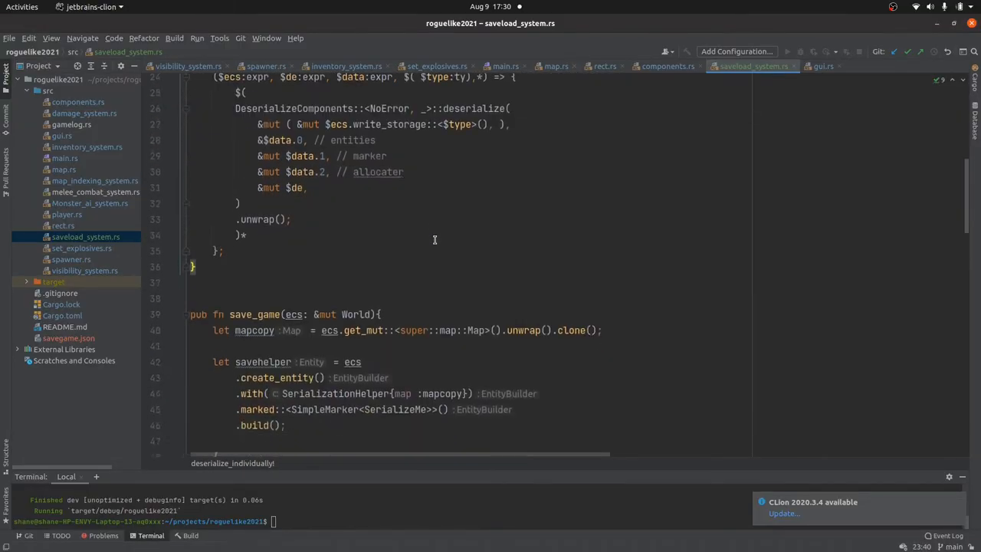
scroll(down, 3)
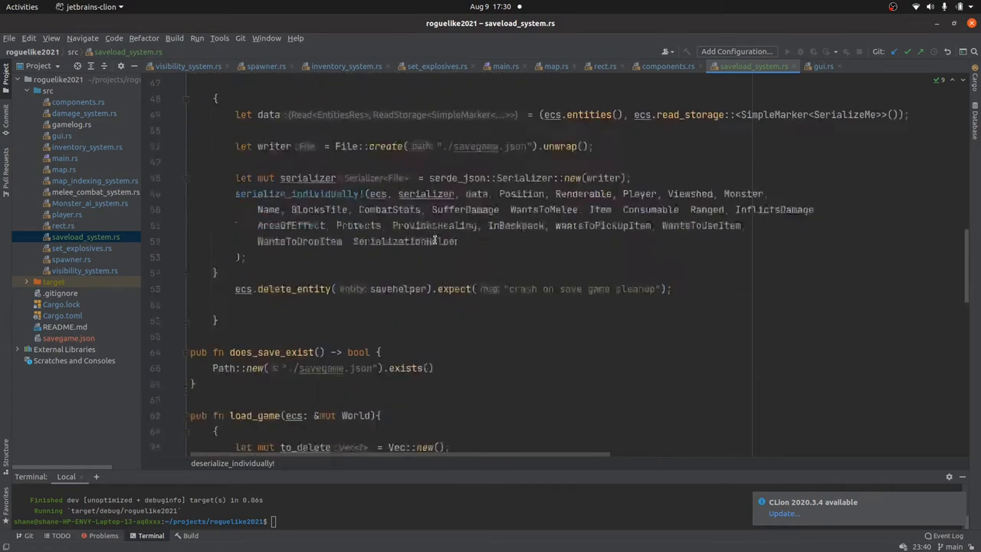
scroll(down, 3)
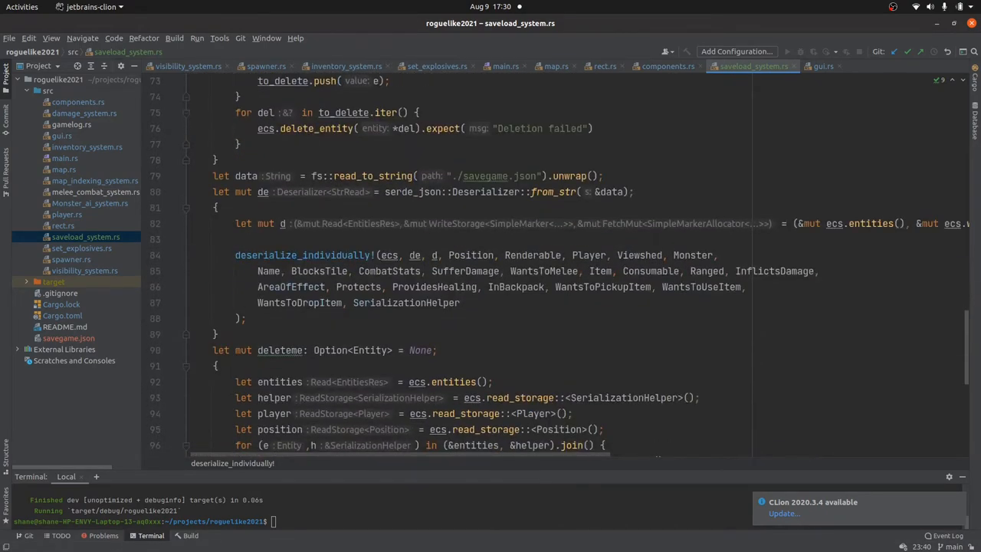
scroll(down, 3)
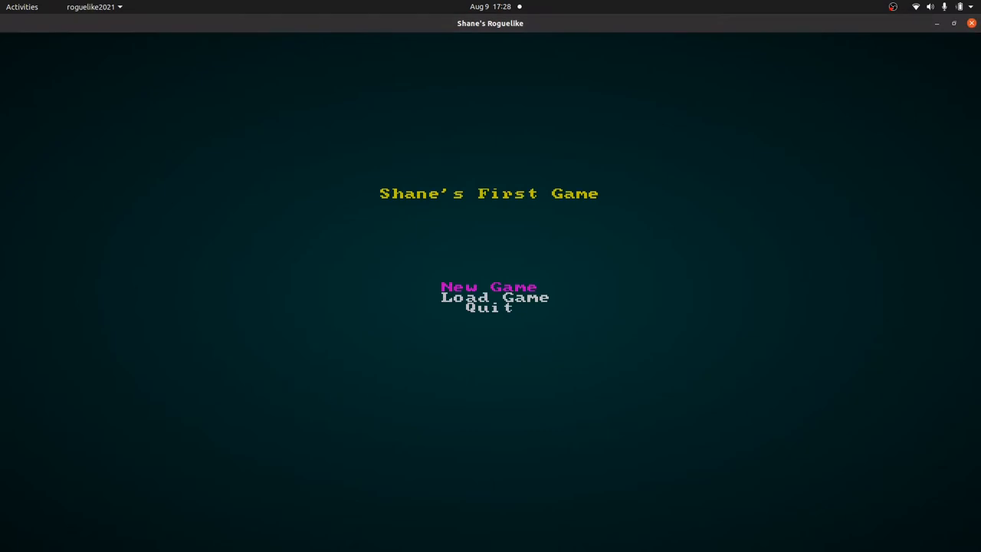
Choose New Game on the title menu and walk the @ down the corridor below the first room
click(487, 287)
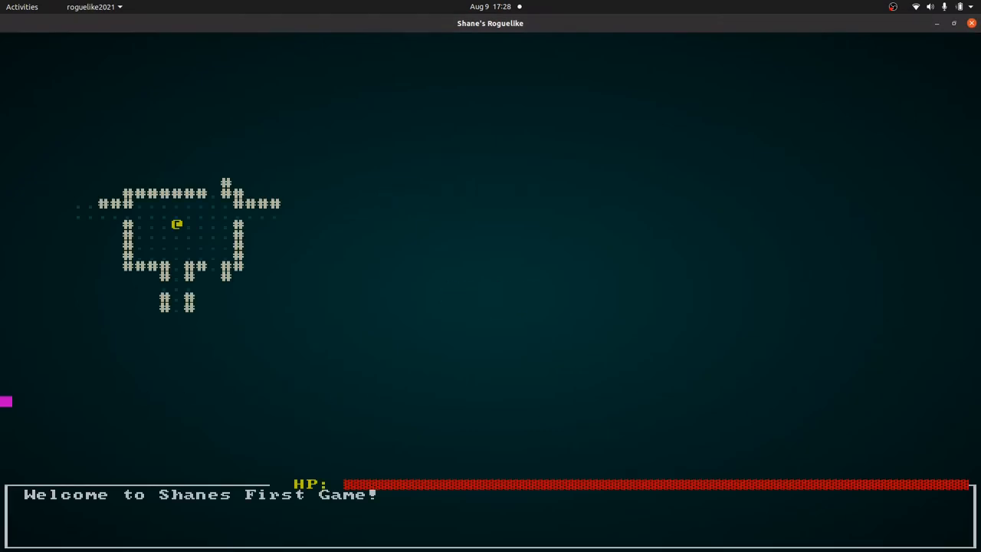
key(Down)
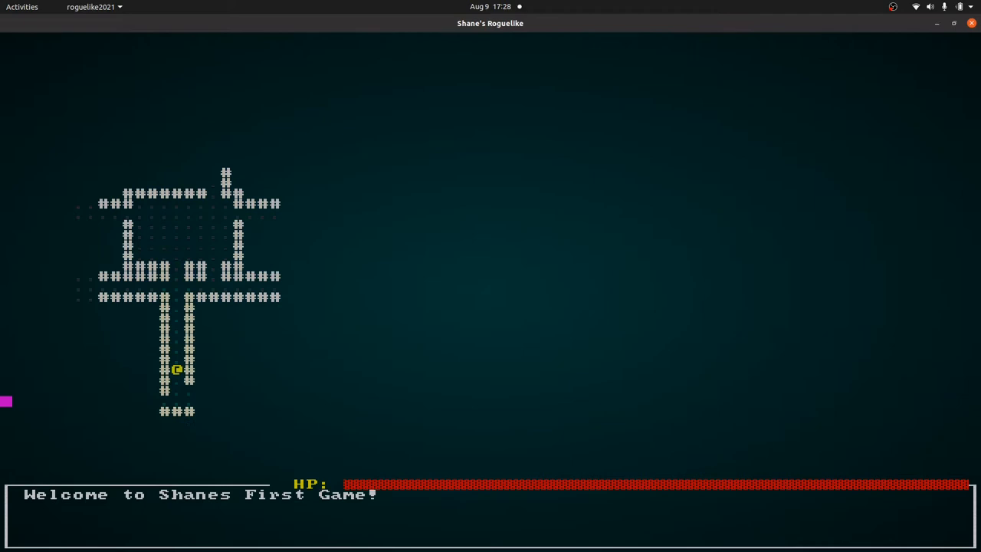